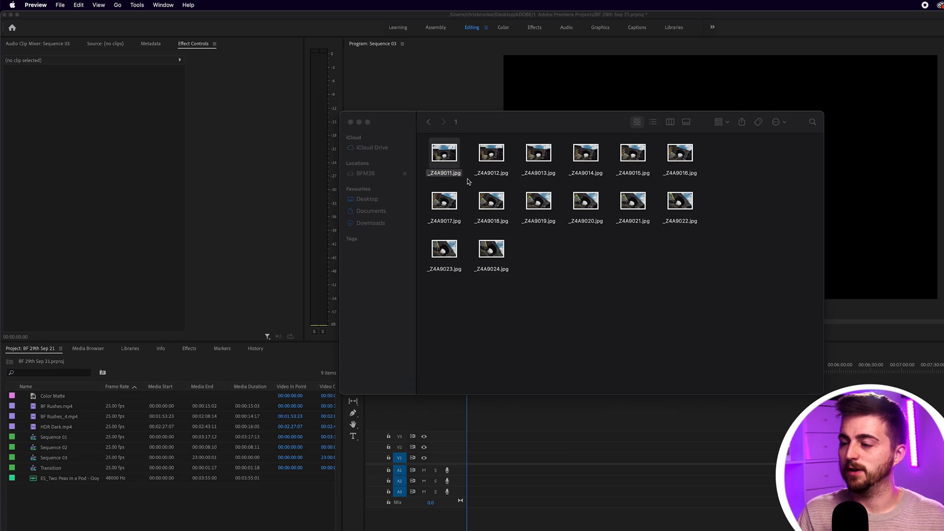
Step: Quick Look a bridge still and a graffiti still, then select the first graffiti still
double_click(444, 152)
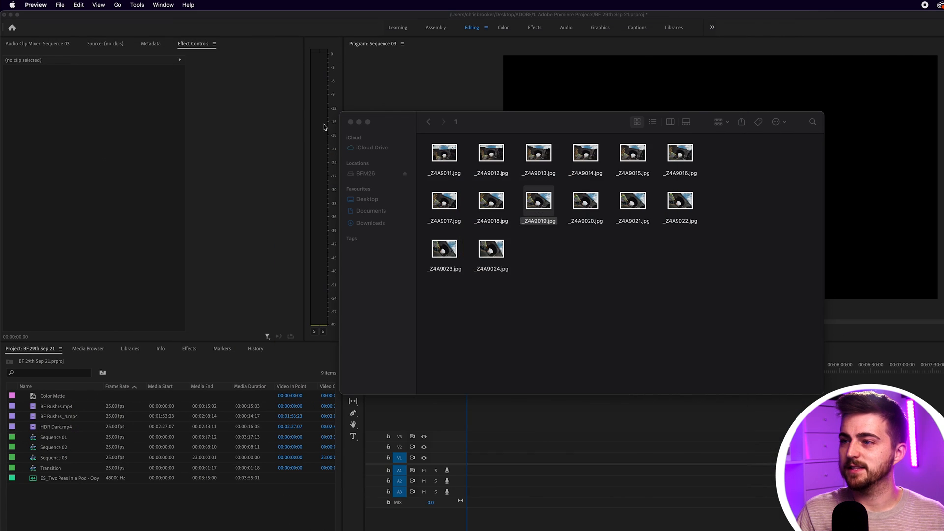
click(445, 122)
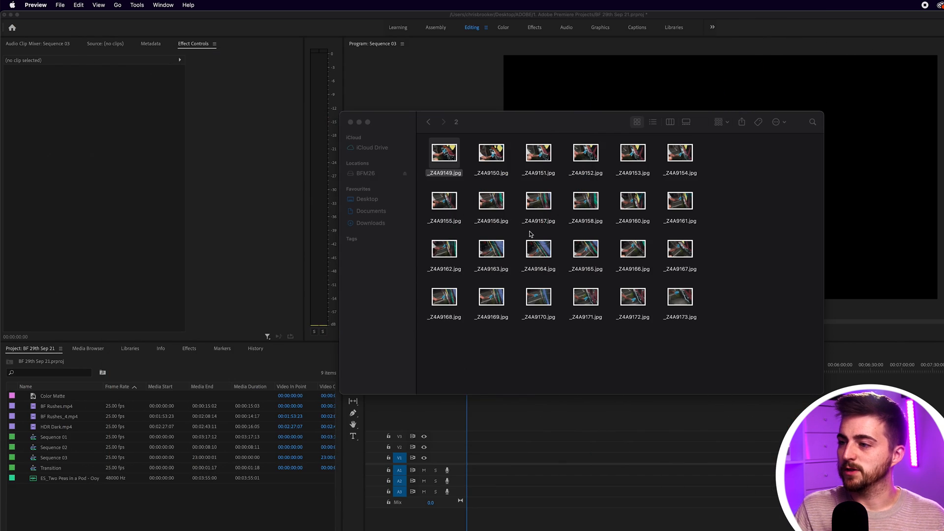
double_click(537, 201)
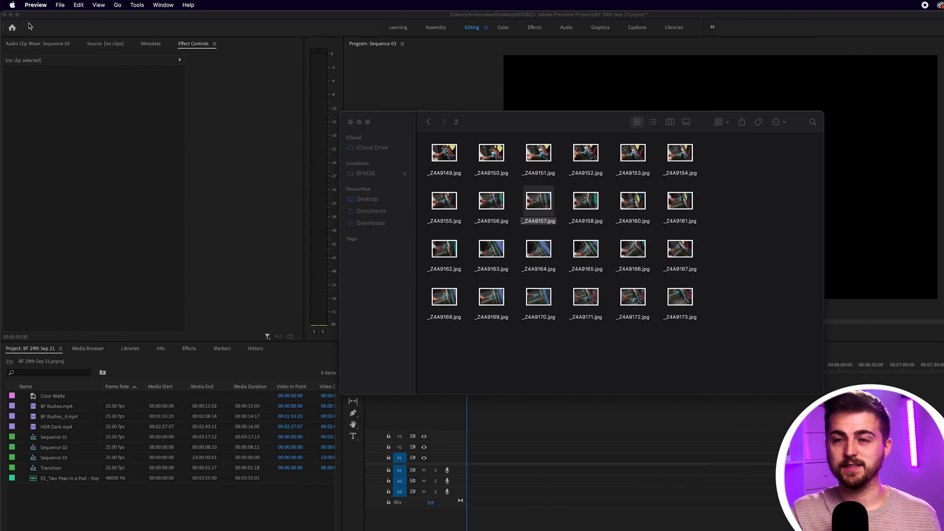
click(680, 153)
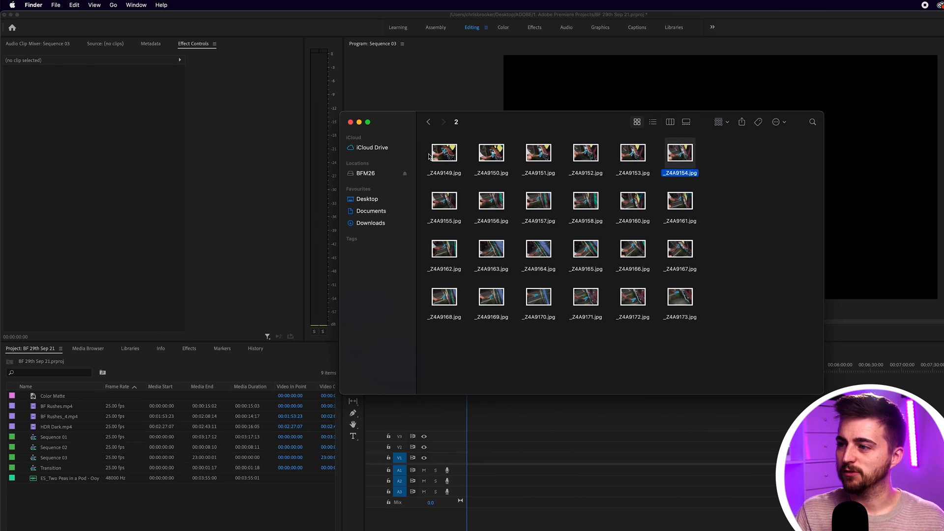
click(444, 153)
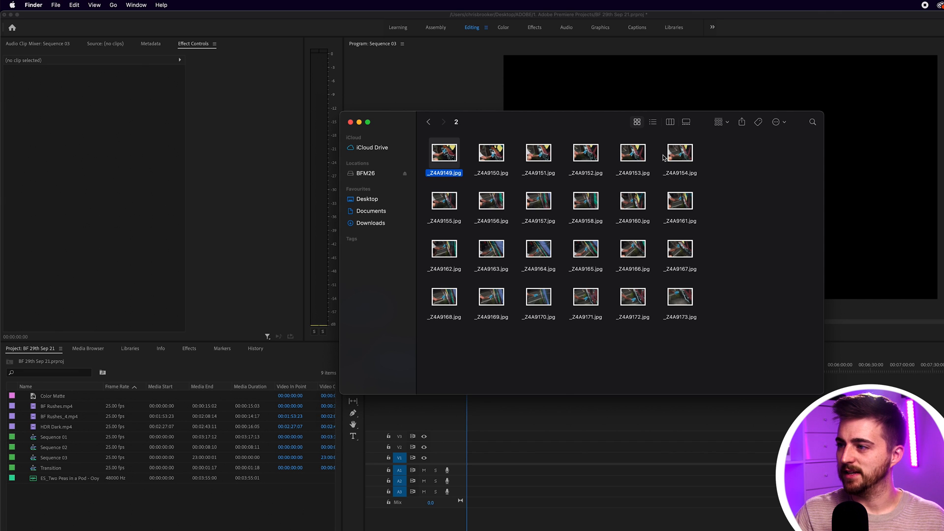
mouse_move(563, 188)
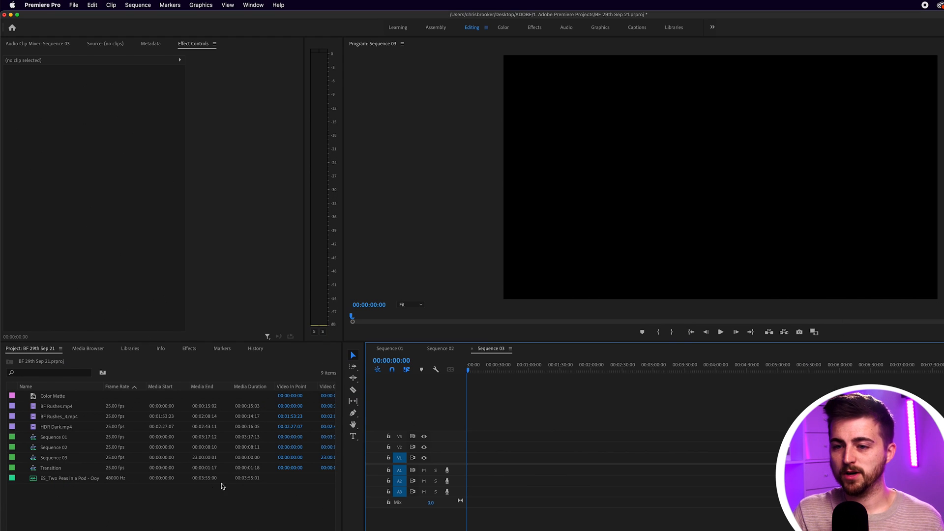
Step: Import folder 1's bridge stills, from _Z4A9011.jpg, as one image sequence
right_click(222, 486)
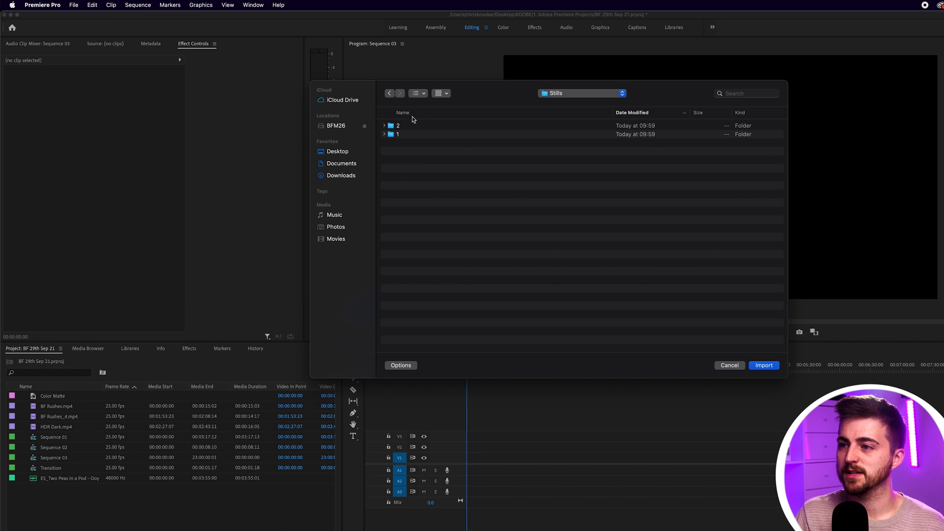
double_click(397, 134)
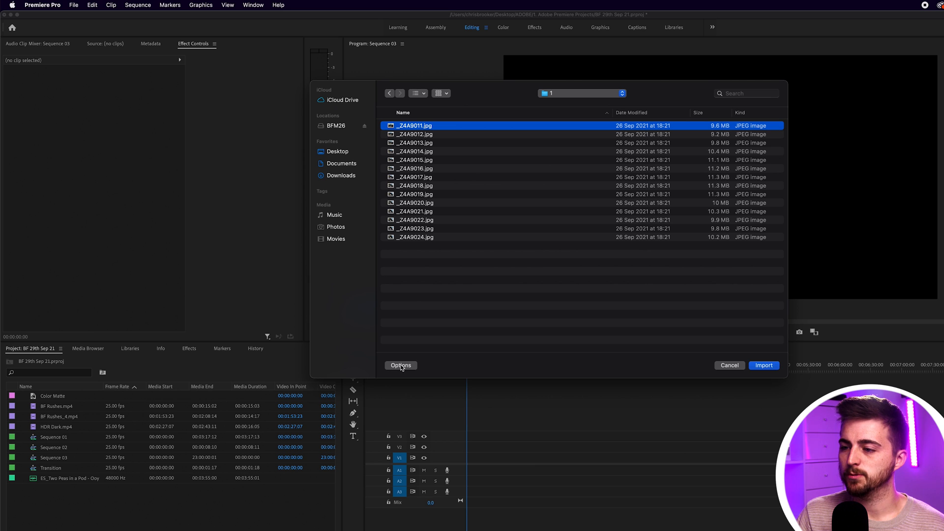
click(561, 344)
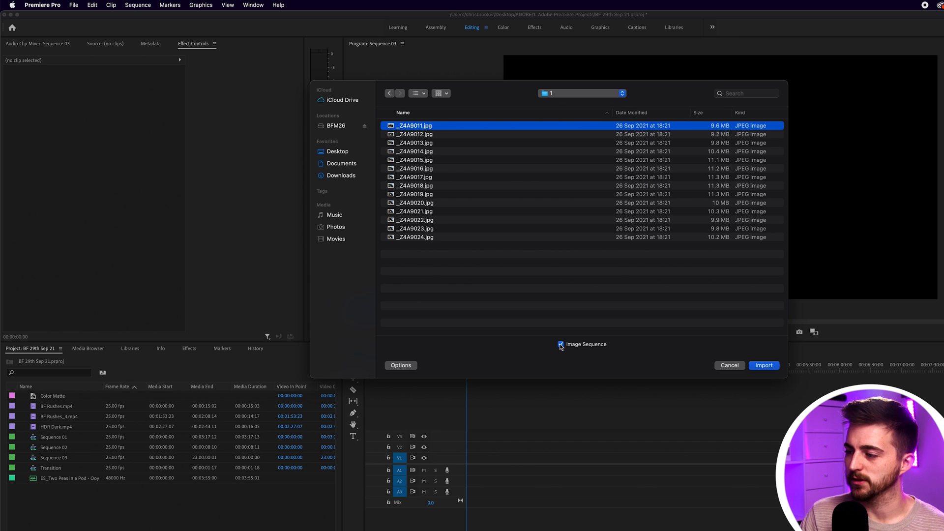
click(763, 365)
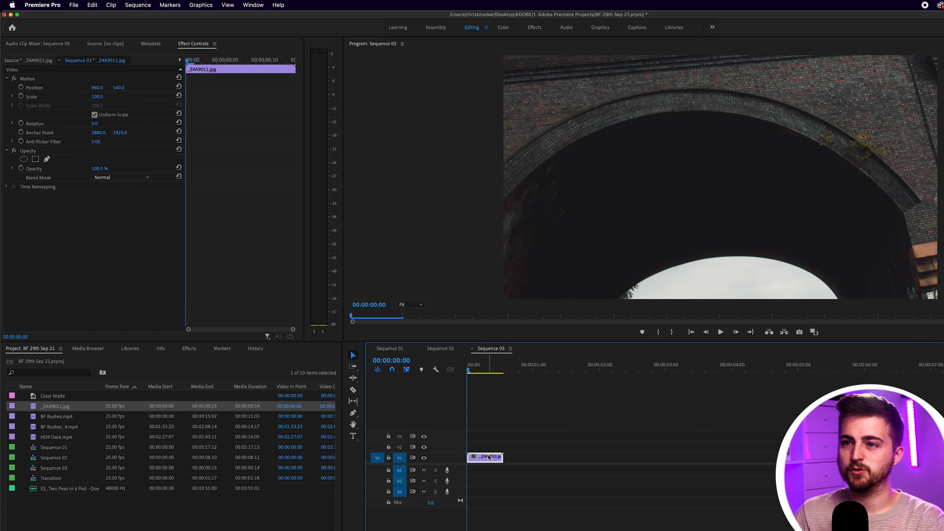
Step: Set the bridge image-sequence clip's speed to 50% in Speed/Duration
click(27, 78)
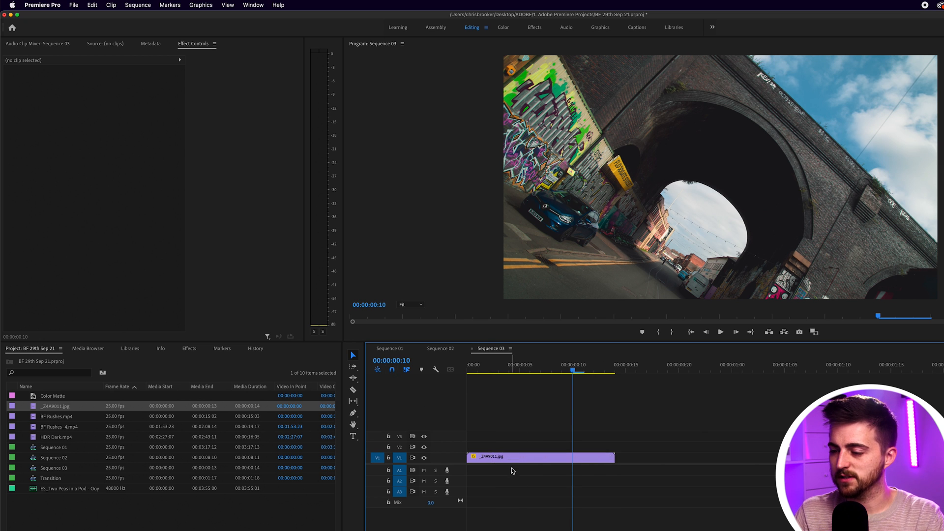
right_click(539, 456)
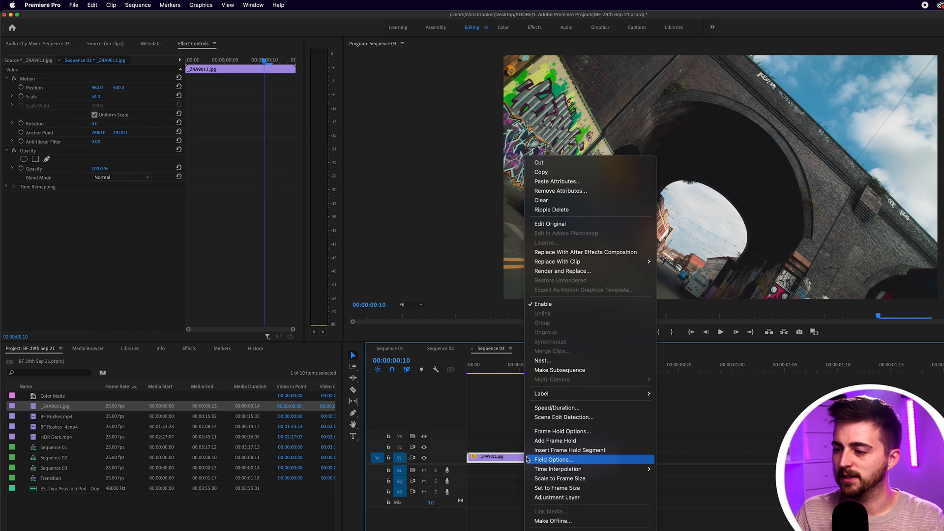
click(558, 407)
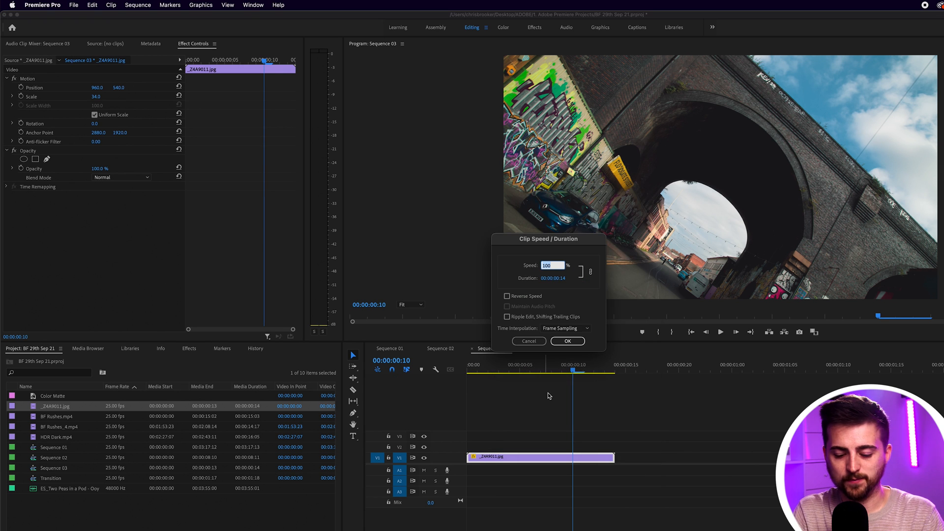
click(567, 341)
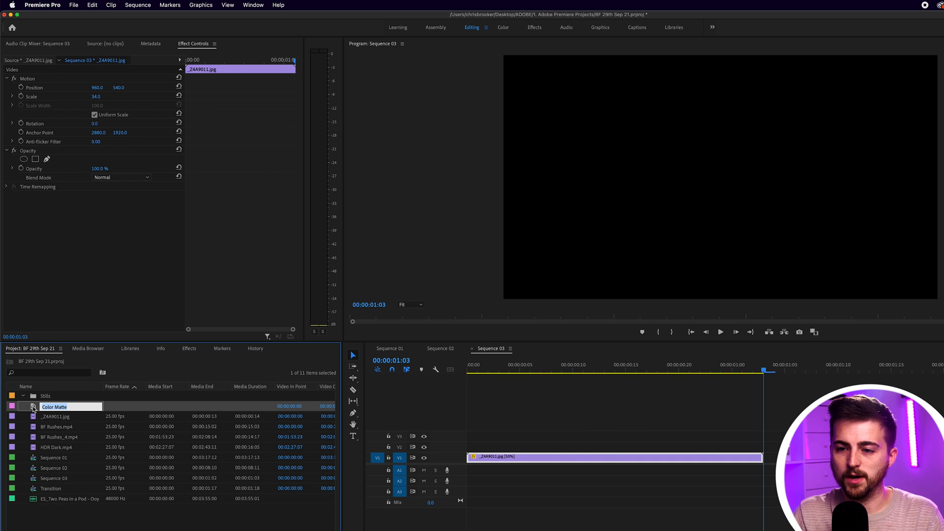
Step: Open the Stills bin and sort the 24 graffiti stills by name
double_click(45, 396)
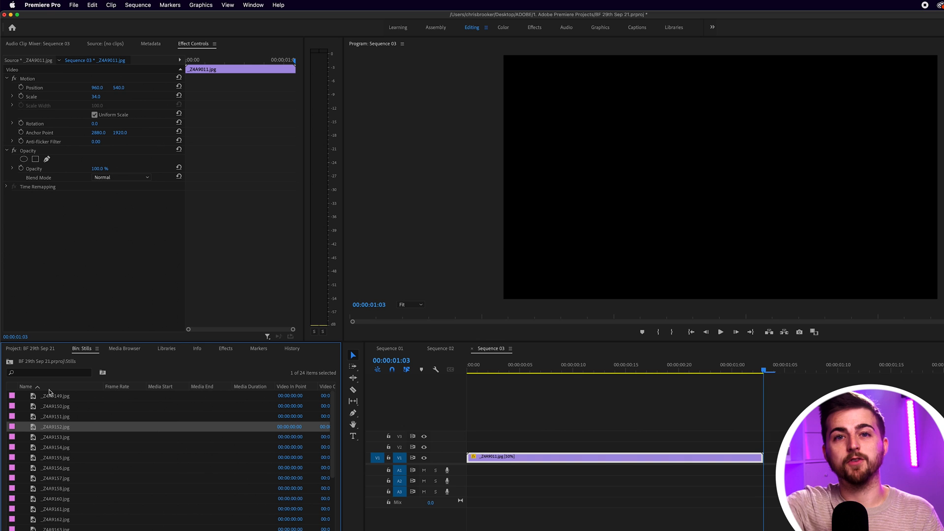
click(54, 395)
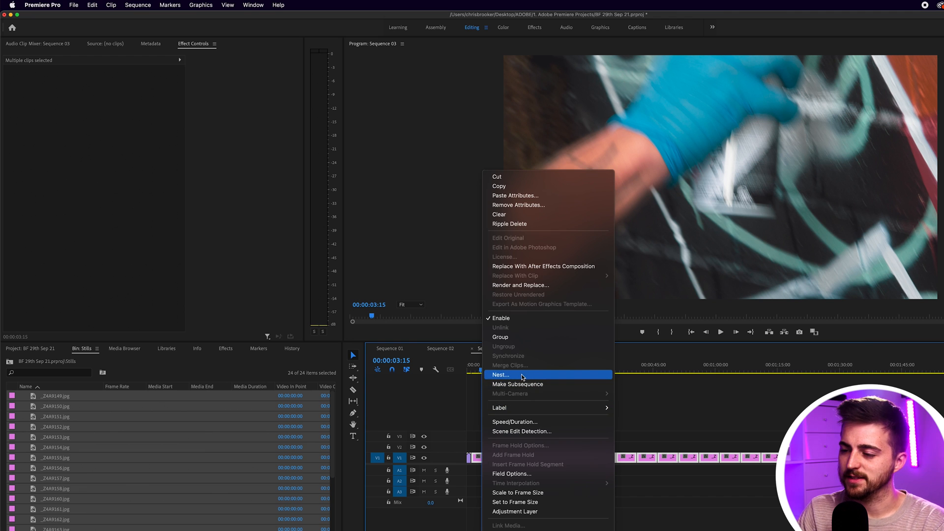
Step: Nest the graffiti stills into a Stills 2 clip and set its speed to 6000%
click(499, 375)
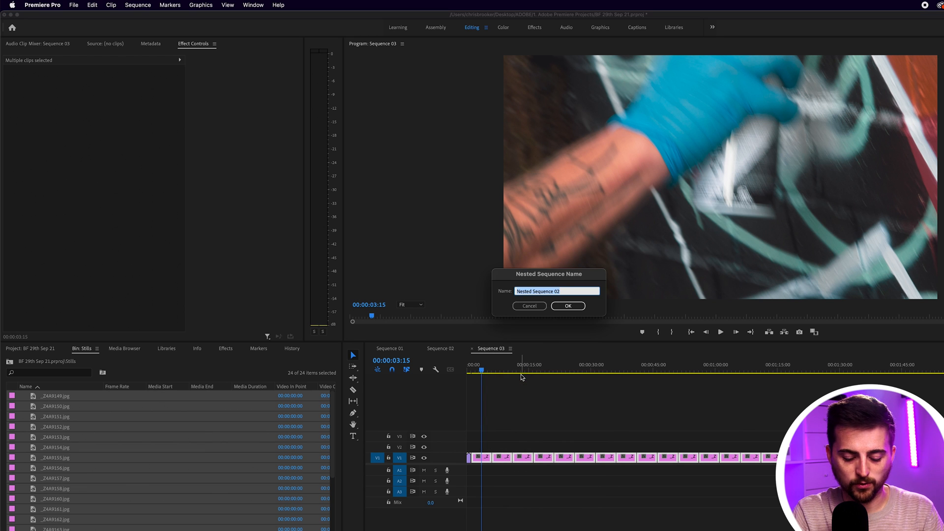
click(567, 306)
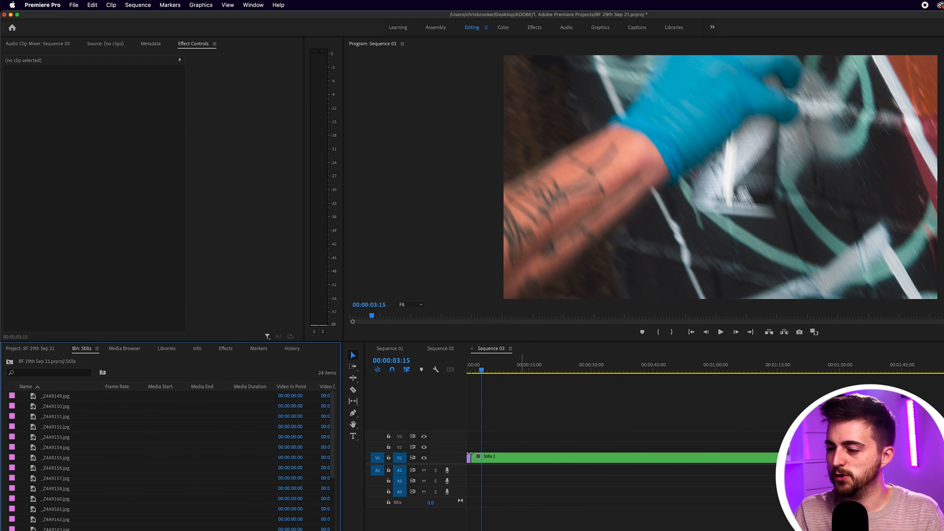
right_click(491, 457)
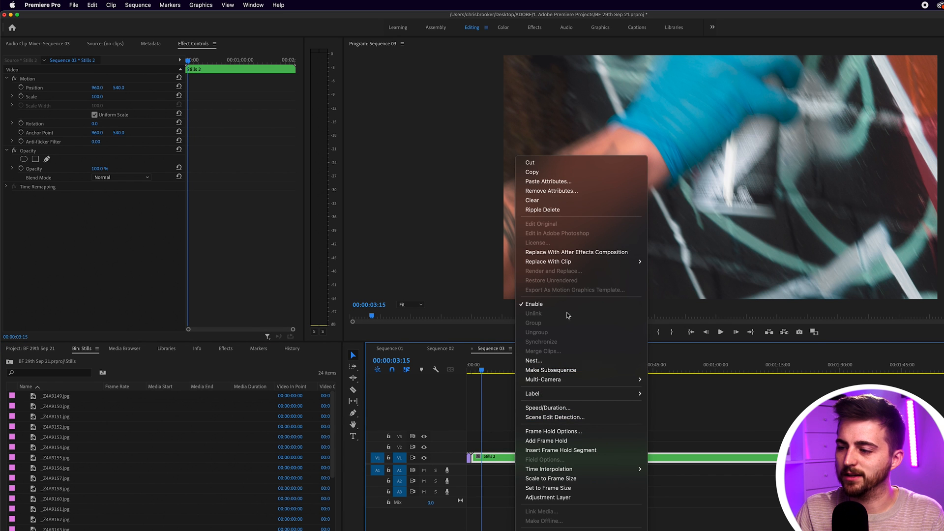
click(547, 407)
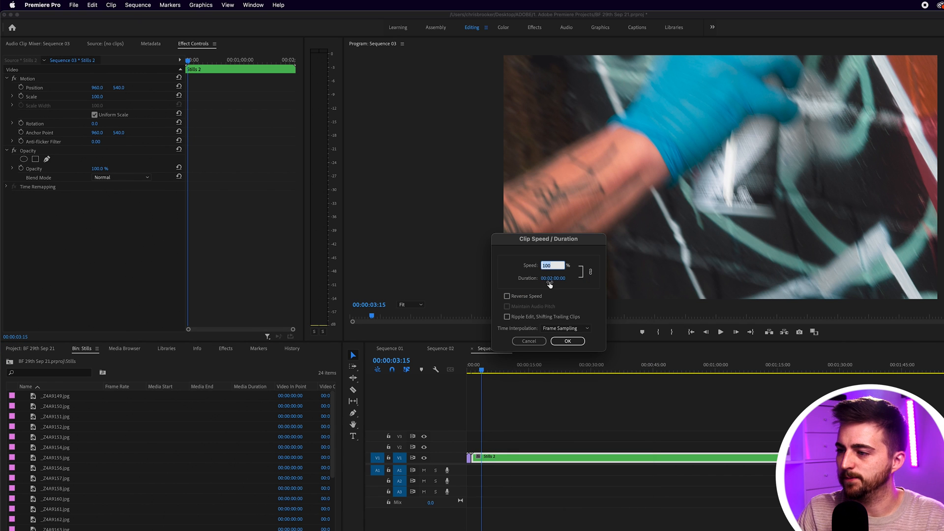
click(557, 277)
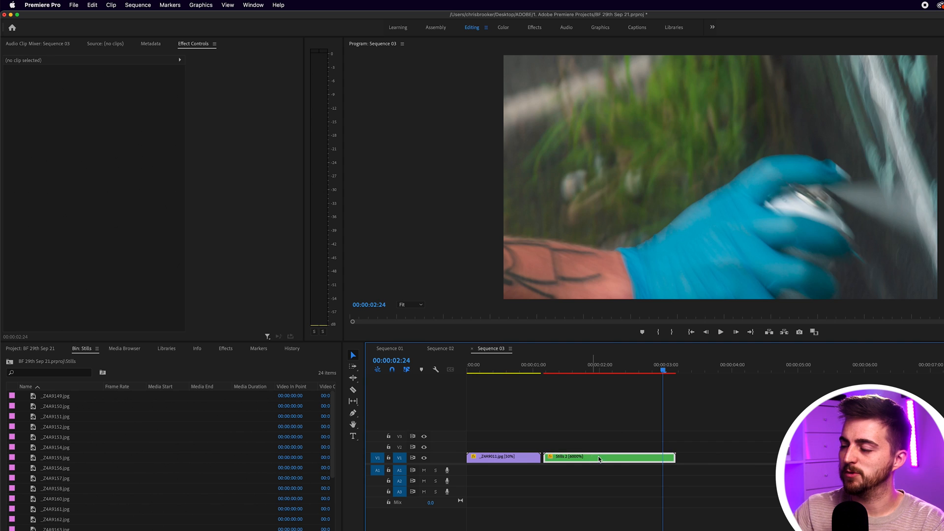
Step: Open the Stills 2 nest, select all its stills, then return to Sequence 03
click(609, 457)
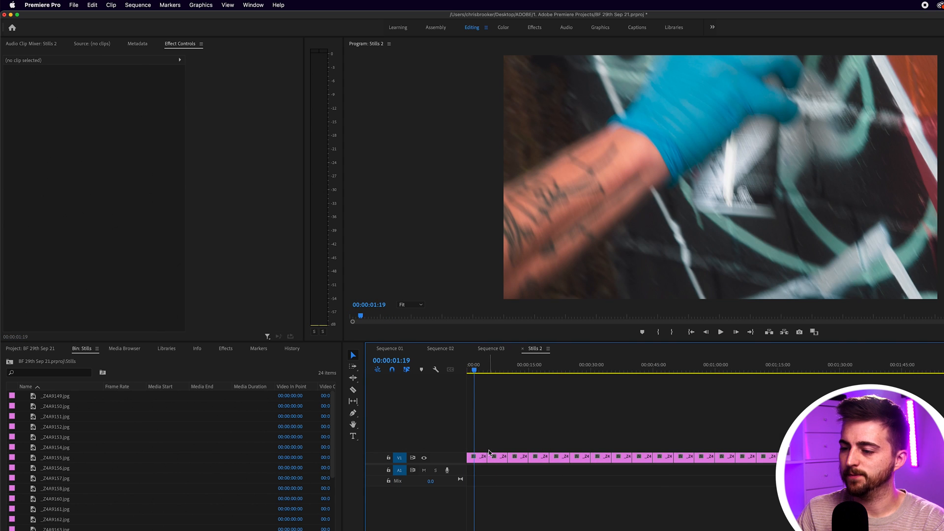
click(477, 458)
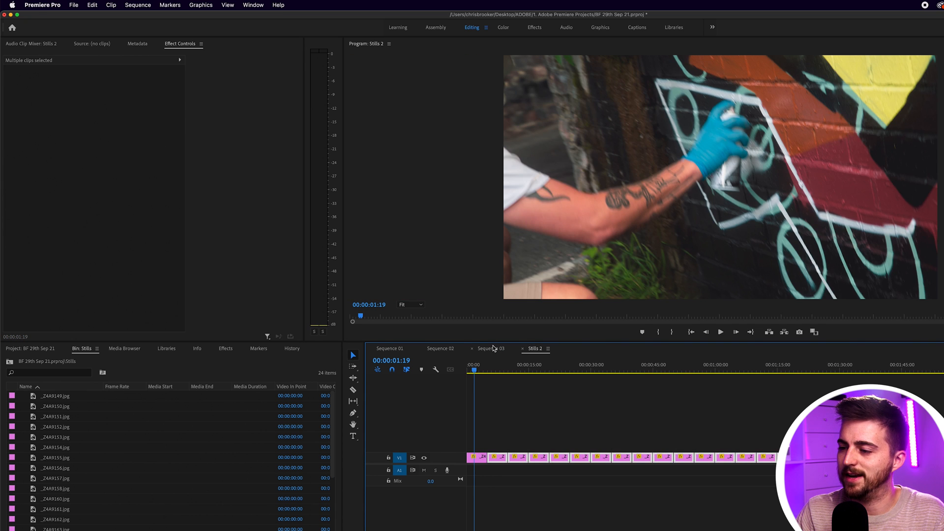
click(491, 348)
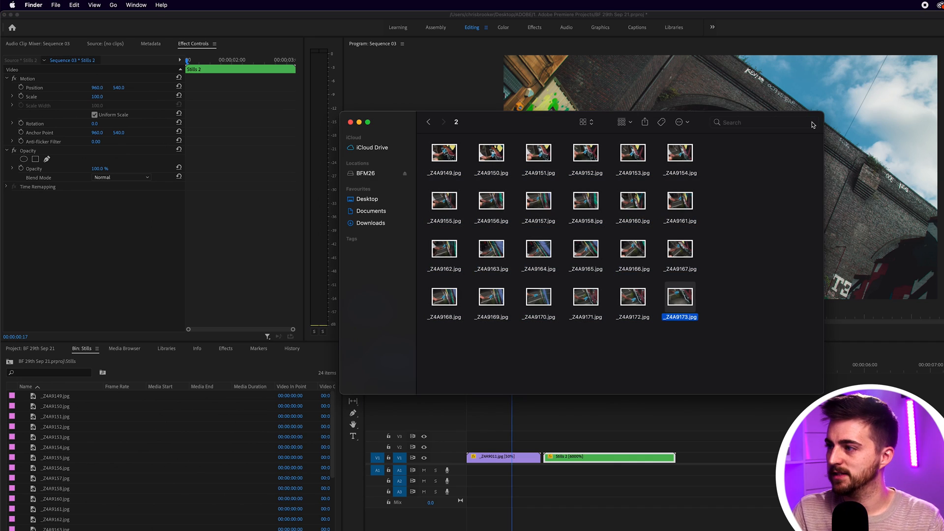
Step: Search for '8mm', place the 8mm Frame overlay and set its blend mode to Multiply
text(8mm)
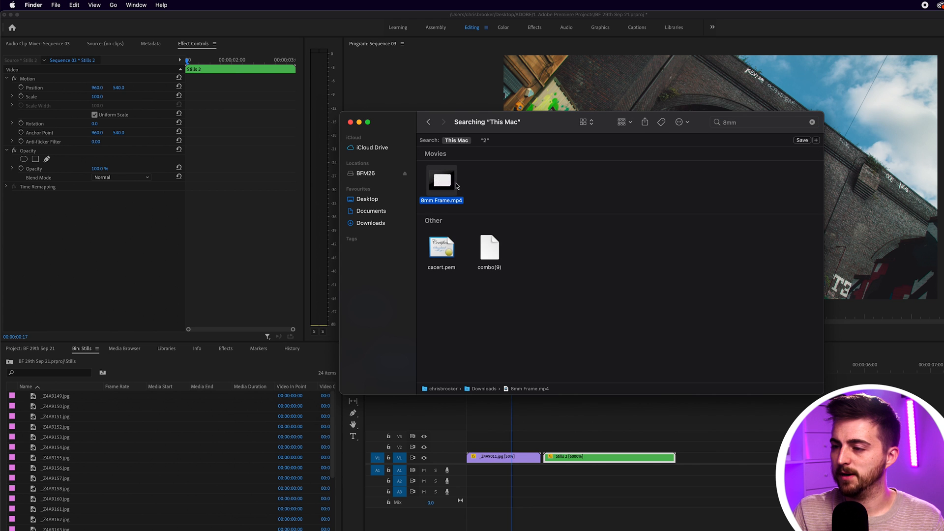
mouse_move(558, 346)
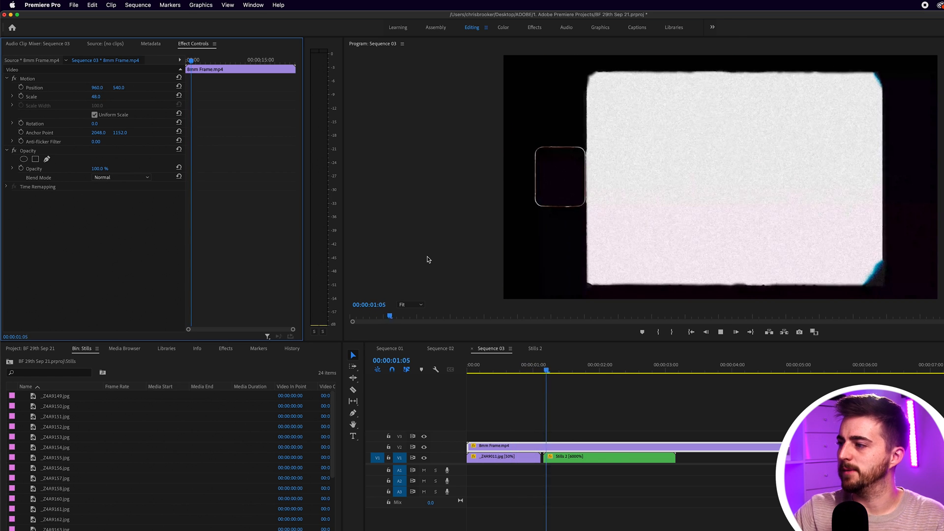
click(621, 364)
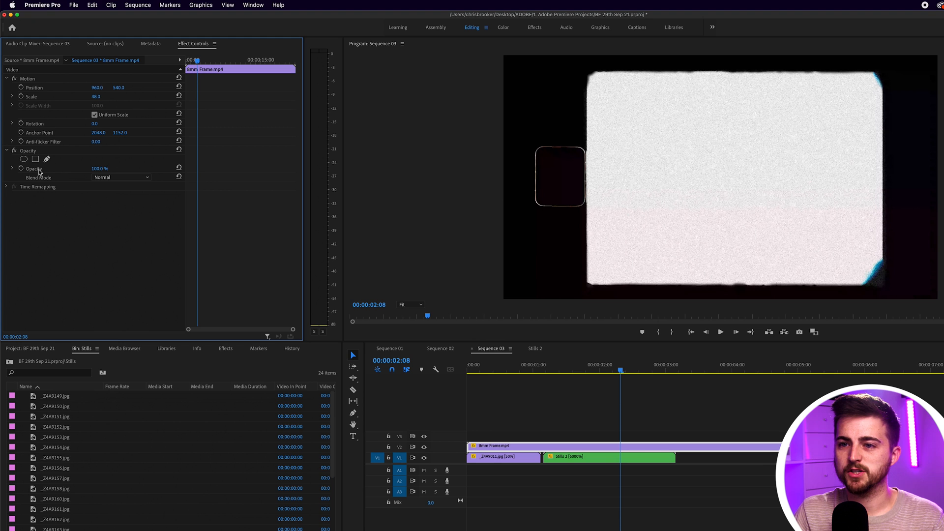
click(120, 177)
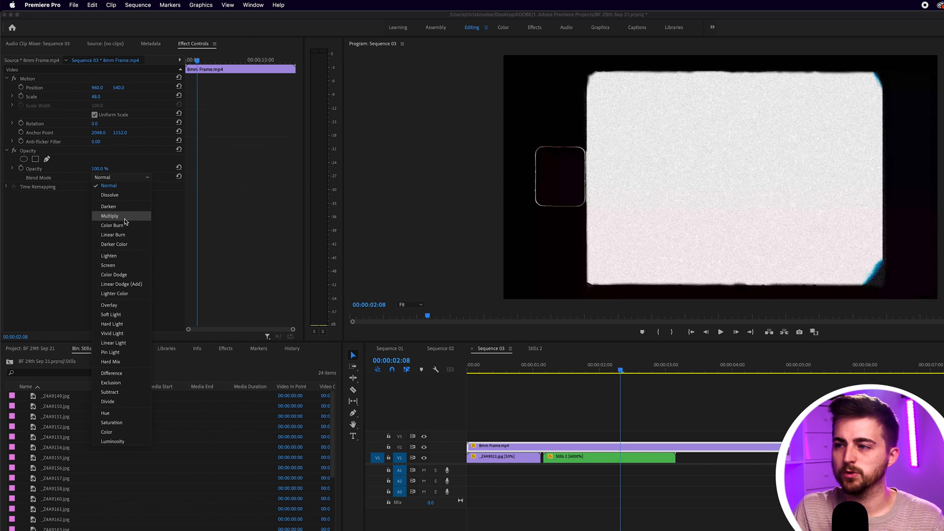
click(110, 215)
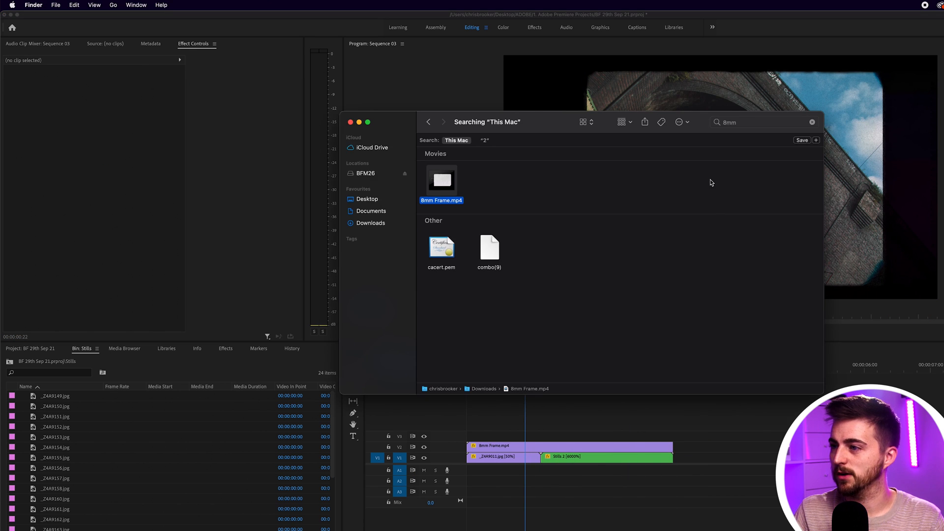
Step: Search Finder for 'burn' and open FILM BURN vol 2_2.mov in the FILM BURN v2 2 folder
text(burn)
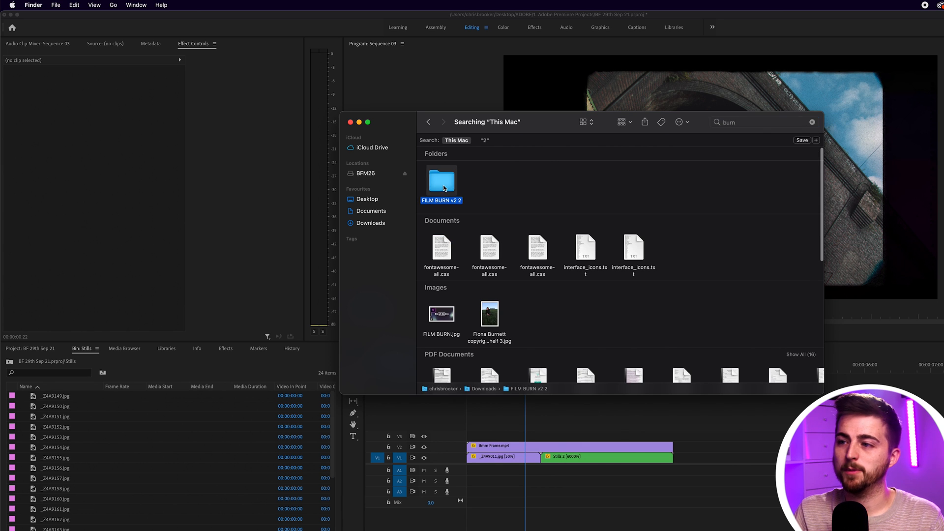
double_click(441, 180)
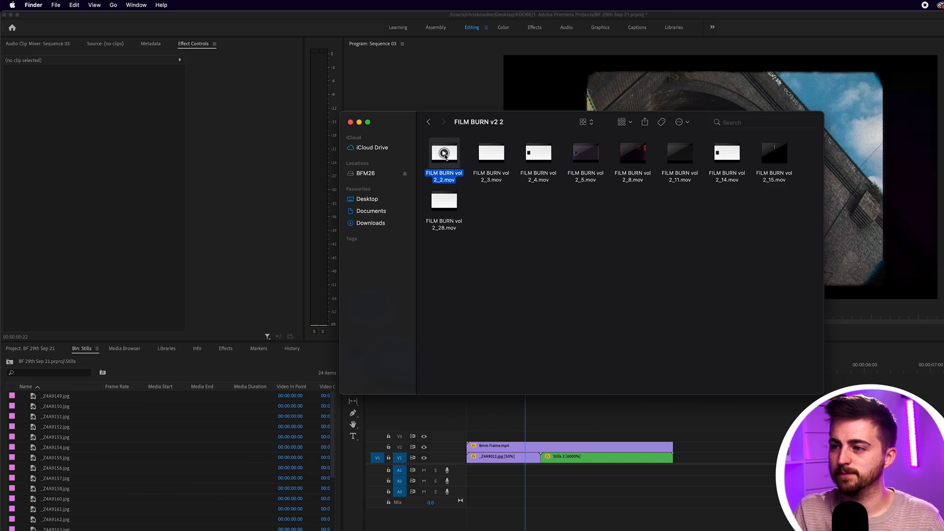
double_click(444, 152)
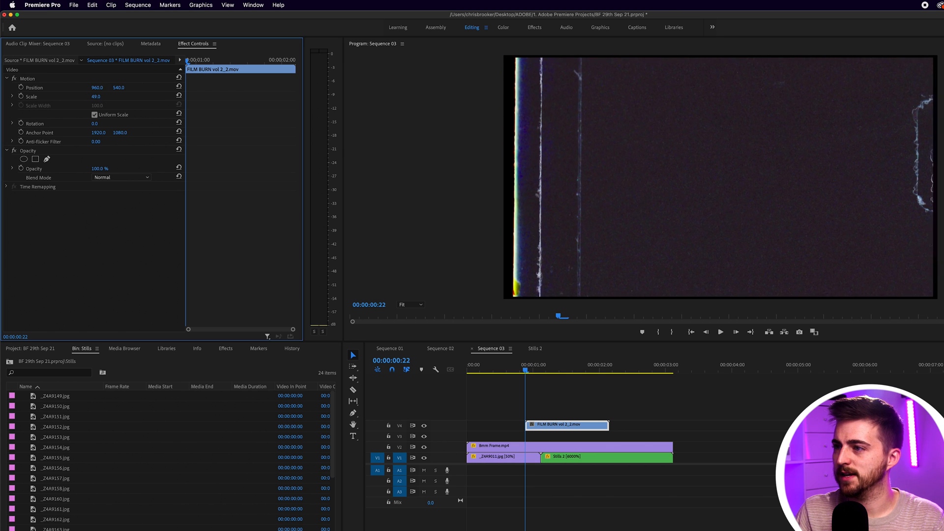
Step: Set the film burn's blend mode to Screen, select the clip, and hide the 8mm V2 track
click(121, 177)
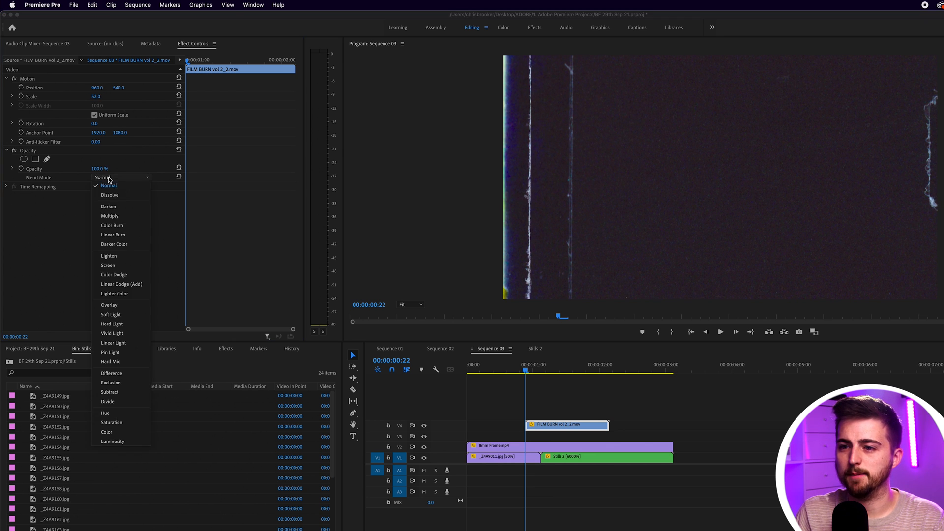
click(108, 266)
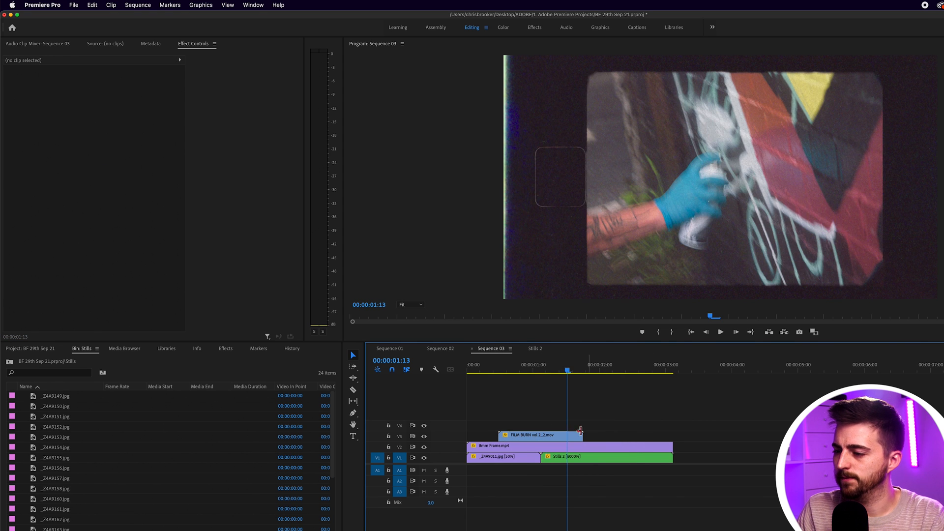
click(534, 435)
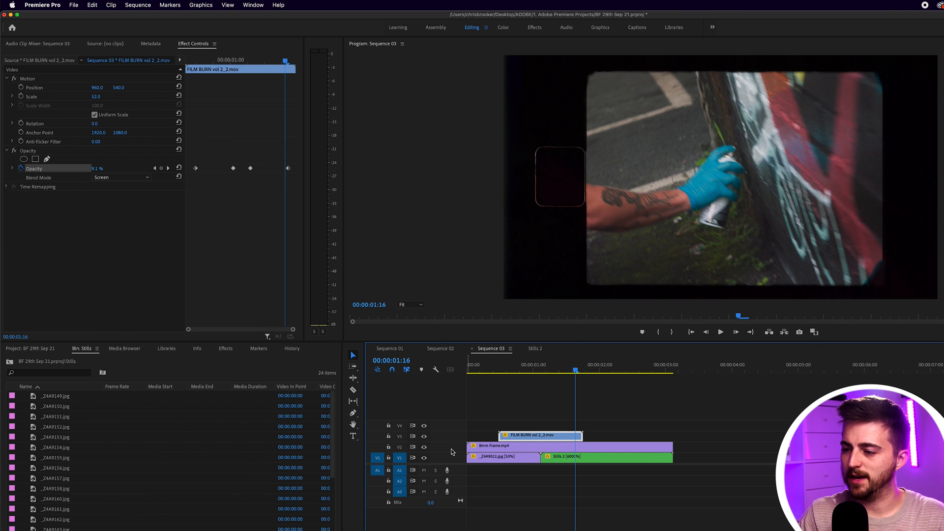
click(423, 425)
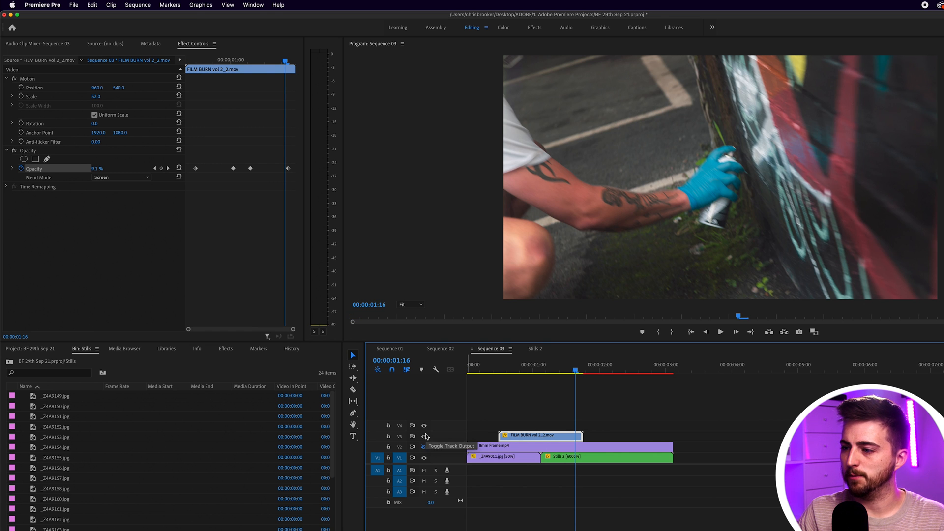